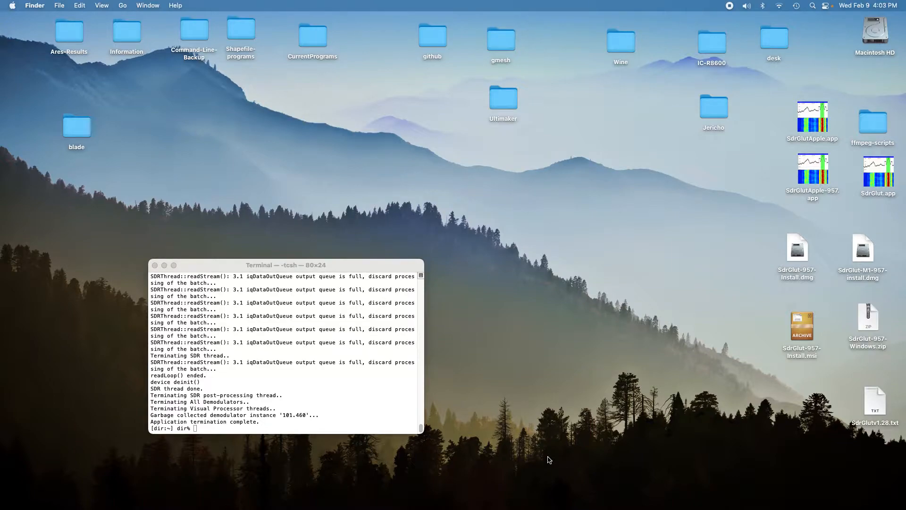
Launch CubicSDR by running the CubicSDR command in Terminal
{"action": "type", "text": "CubicSDR"}
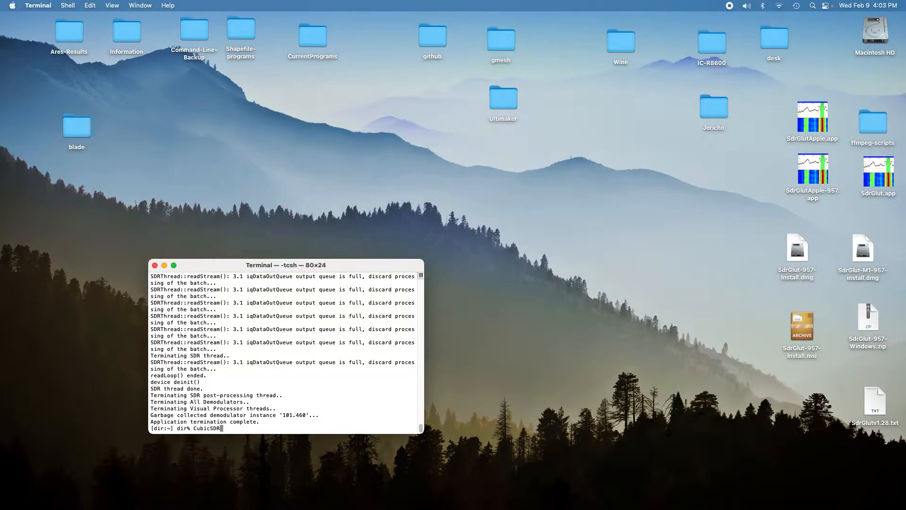
{"action": "key", "text": "Return"}
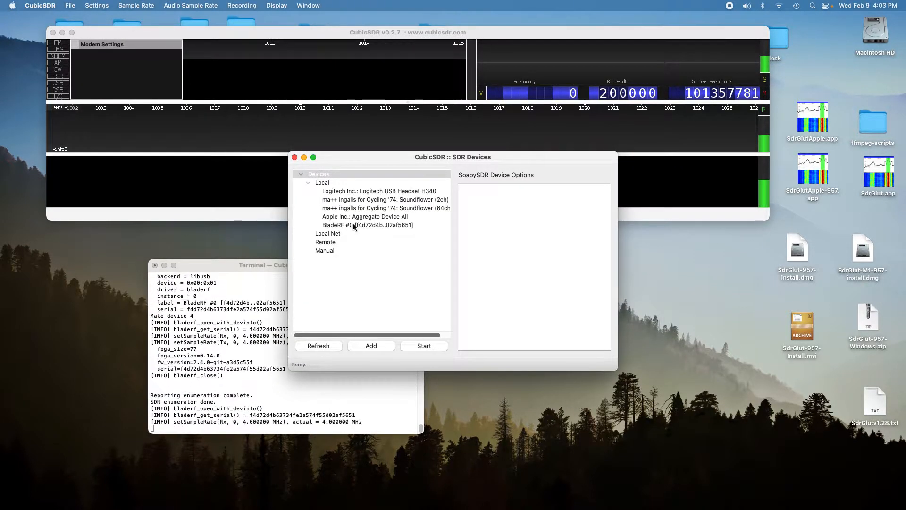
Start BladeRF #0 at a 15.36 MHz sample rate and tune to the 101.480 FM peak
{"action": "left_click", "coordinate": [365, 225]}
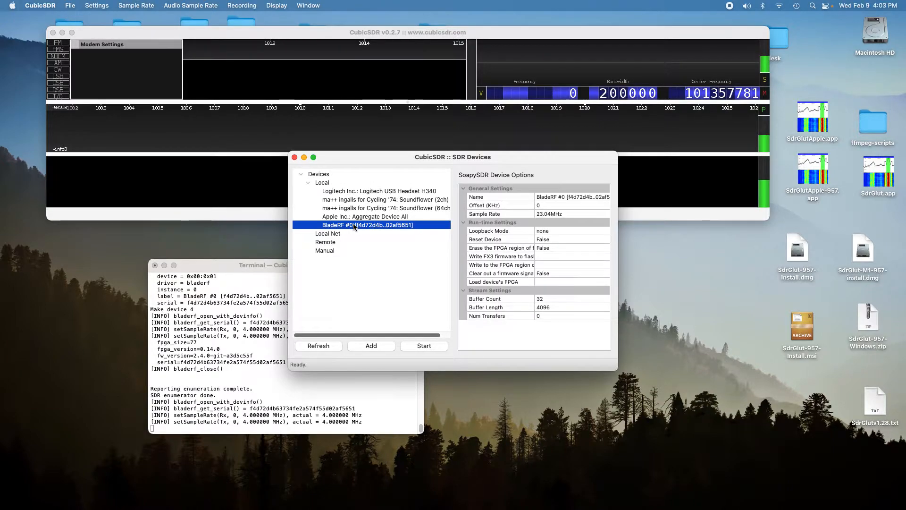
{"action": "left_click", "coordinate": [604, 214]}
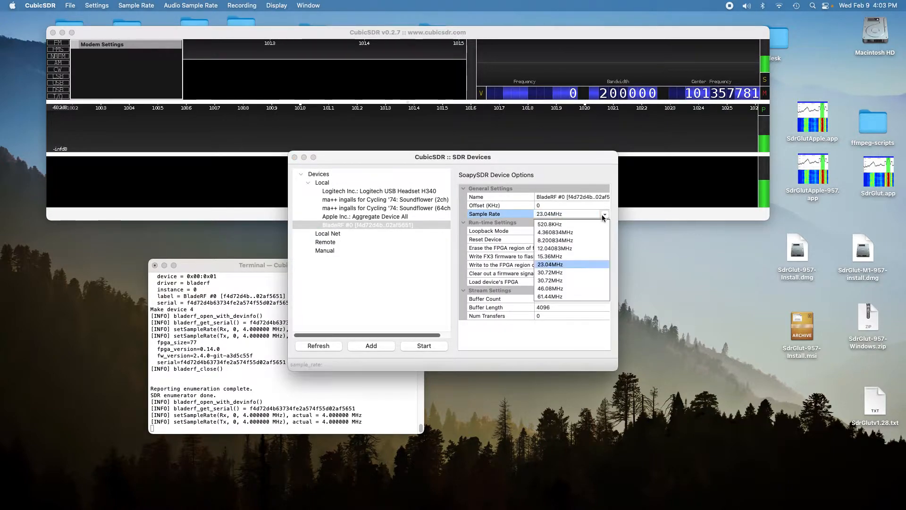
{"action": "left_click", "coordinate": [549, 256]}
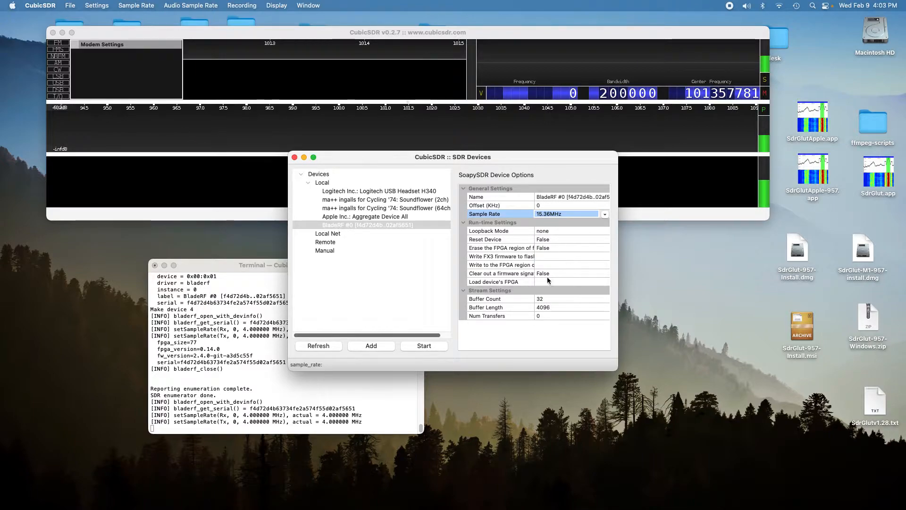
{"action": "left_click", "coordinate": [424, 345]}
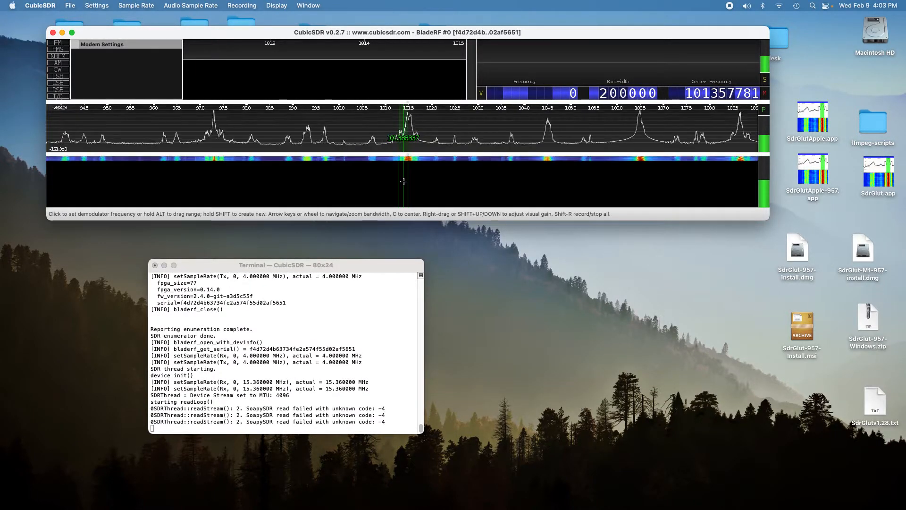
{"action": "left_click", "coordinate": [407, 181]}
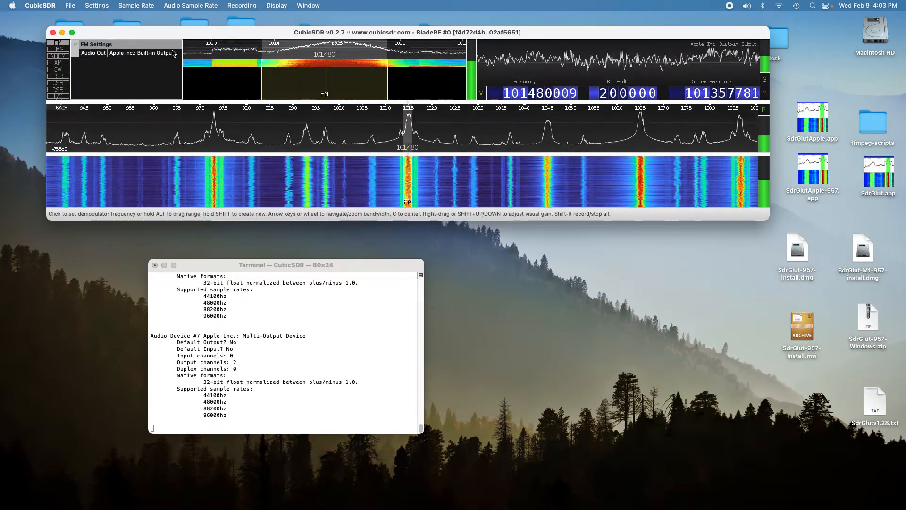
Switch CubicSDR's sample rate to 23.04 MHz, widening the spectrum to roughly 91–112 MHz
{"action": "left_click", "coordinate": [136, 5]}
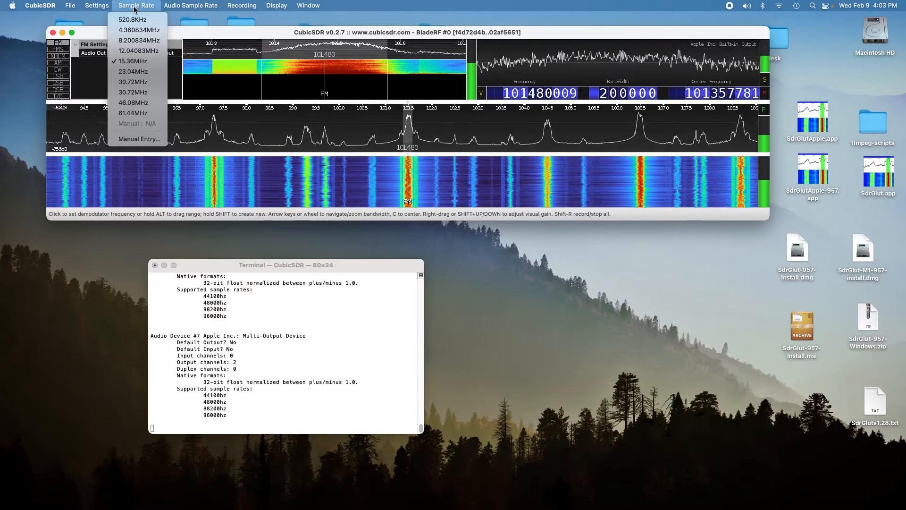
{"action": "mouse_move", "coordinate": [137, 72]}
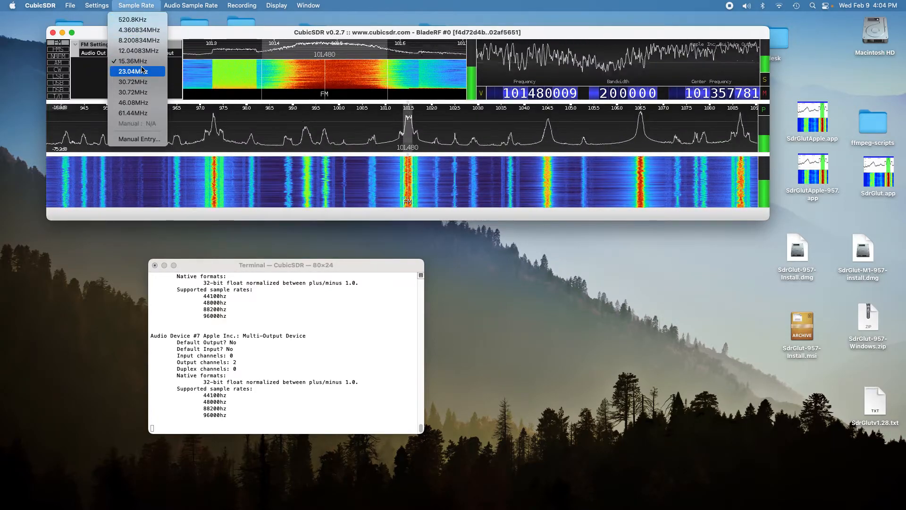
{"action": "left_click", "coordinate": [134, 71]}
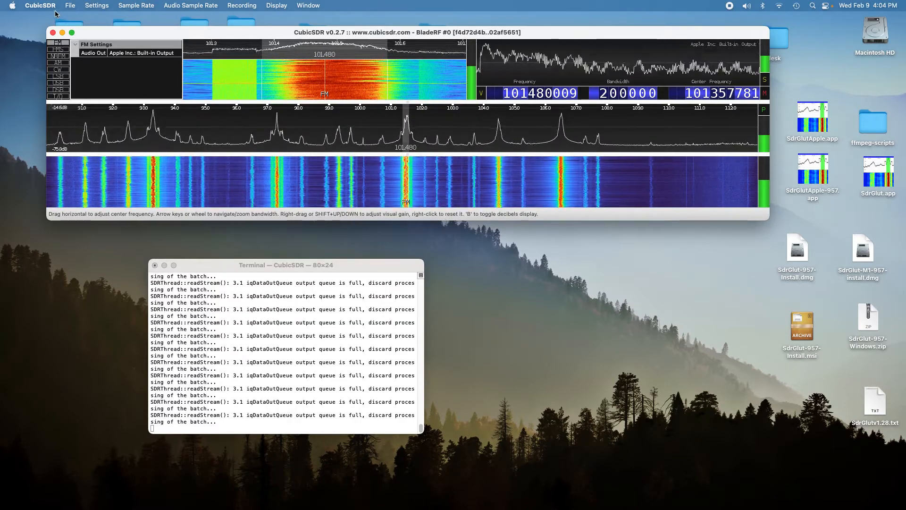
{"action": "left_click", "coordinate": [40, 5]}
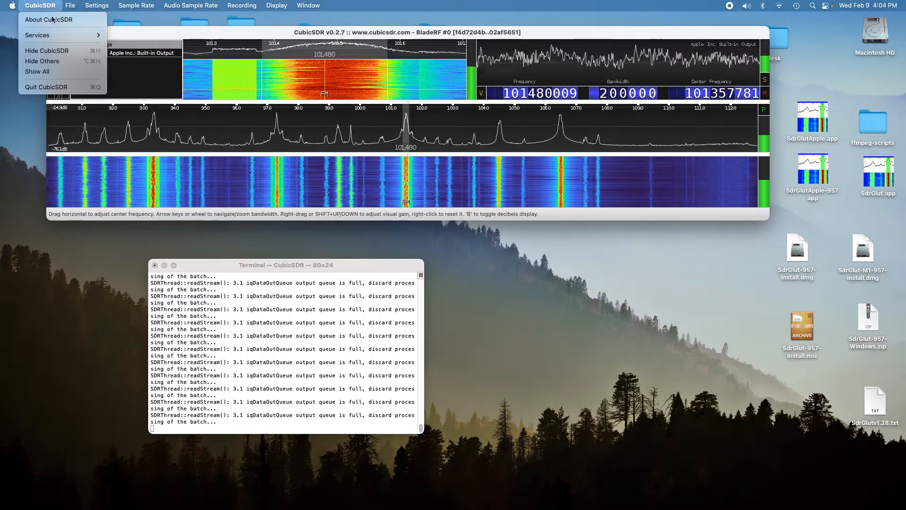
{"action": "mouse_move", "coordinate": [46, 86]}
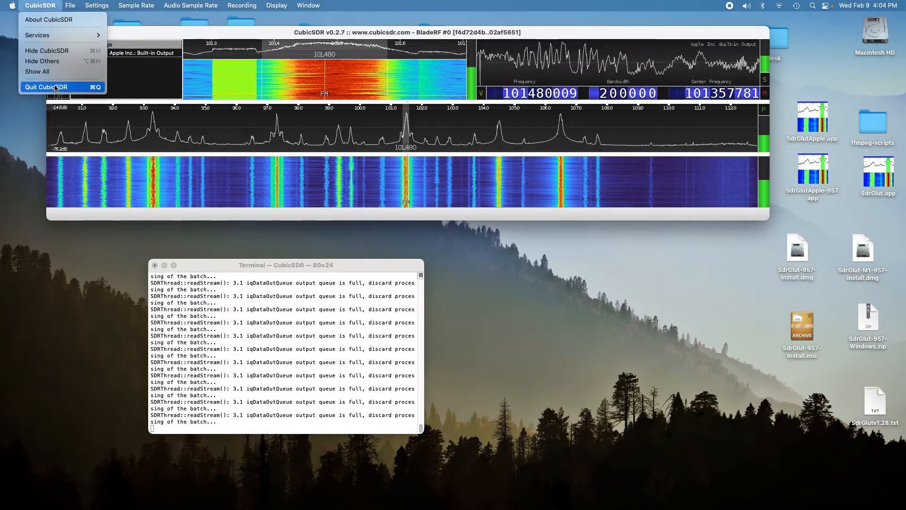
Quit CubicSDR and launch SdrGlut from the Dock
{"action": "left_click", "coordinate": [46, 87]}
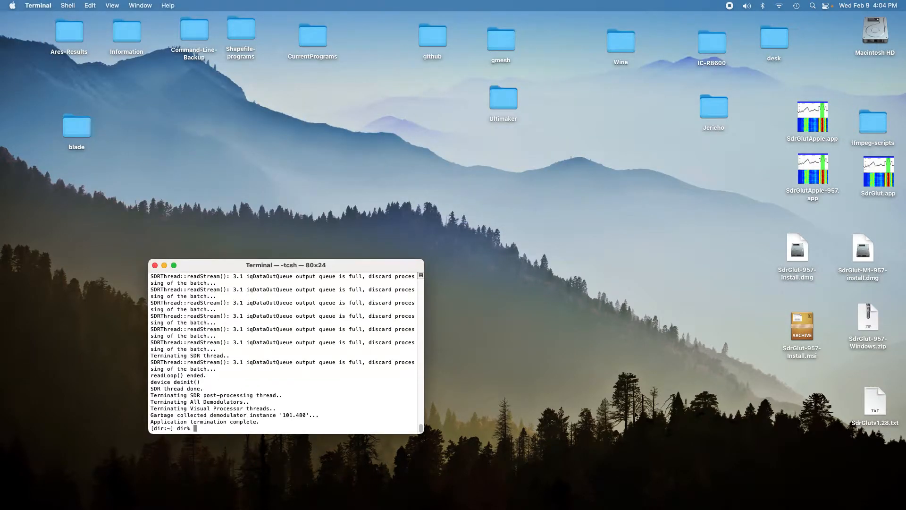
{"action": "mouse_move", "coordinate": [598, 488]}
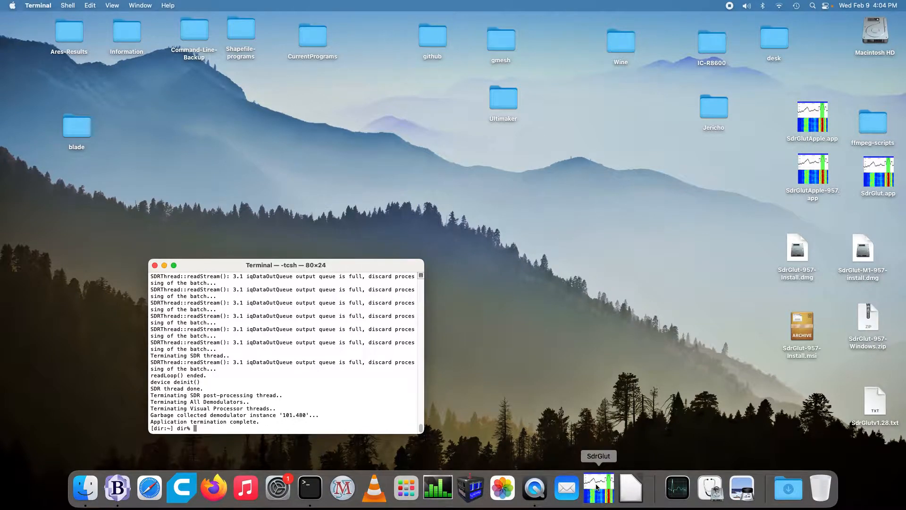
{"action": "left_click", "coordinate": [598, 488]}
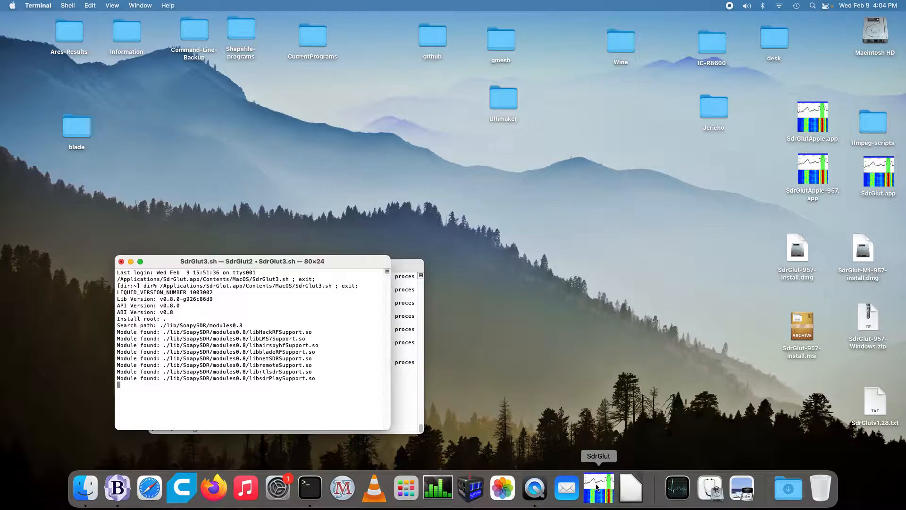
{"action": "mouse_move", "coordinate": [533, 489]}
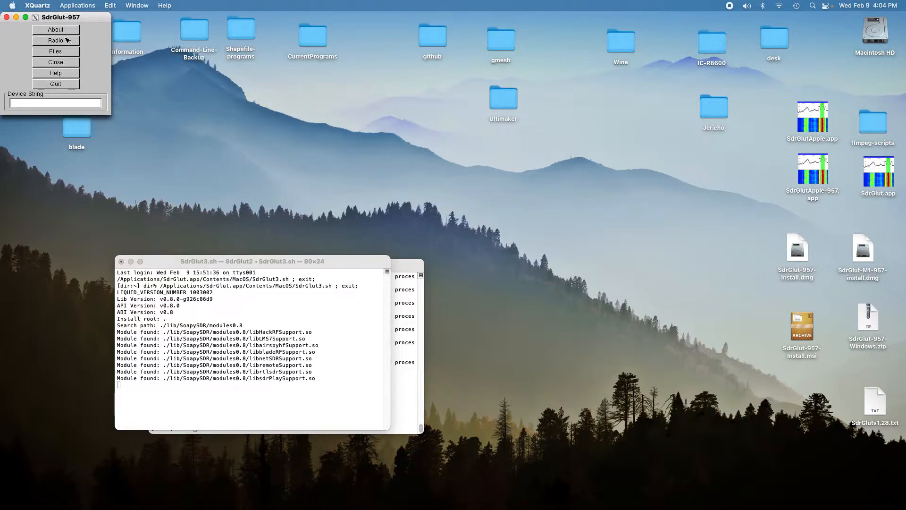
Open a BladeRF #0 receiver in FM mode with a 15360000 sample rate
{"action": "left_click", "coordinate": [55, 40]}
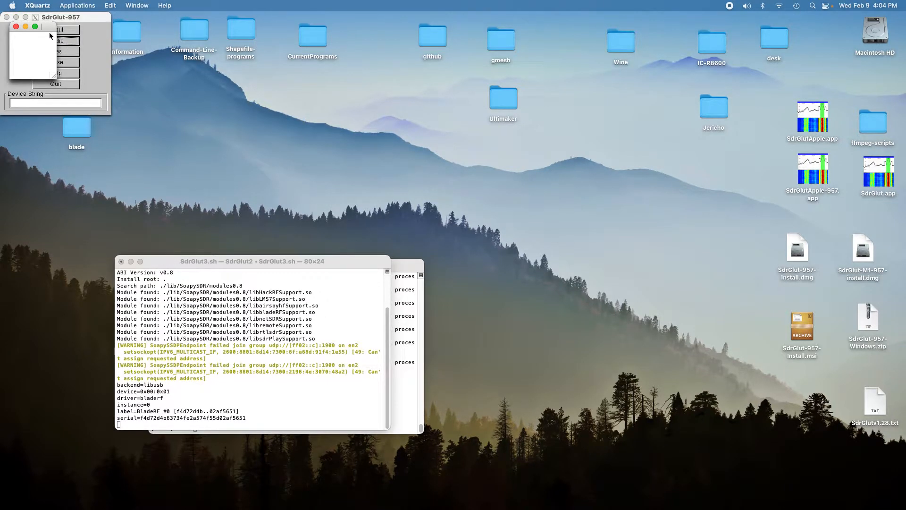
{"action": "left_click", "coordinate": [55, 41]}
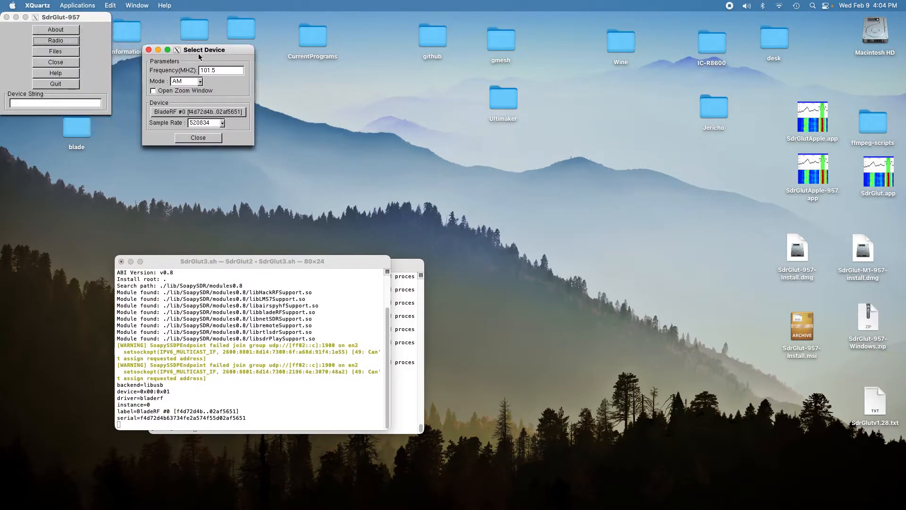
{"action": "left_click", "coordinate": [186, 81]}
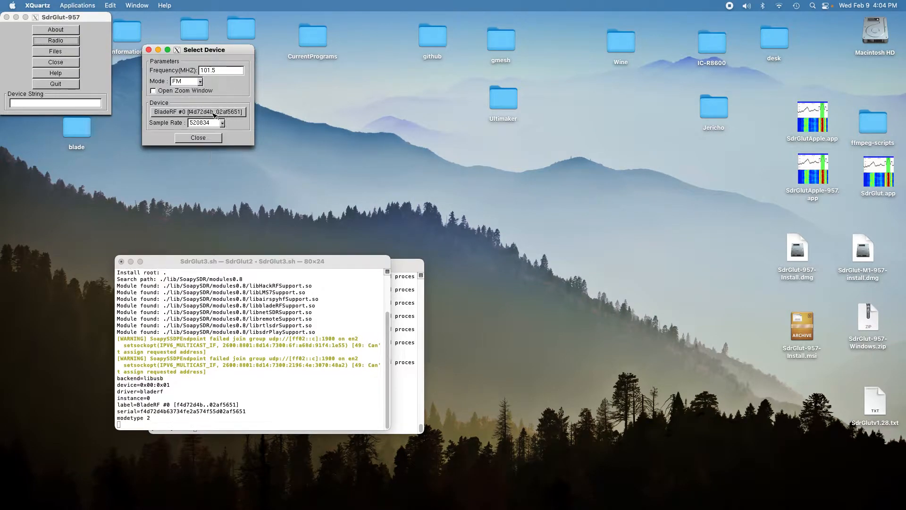
{"action": "left_click", "coordinate": [223, 122]}
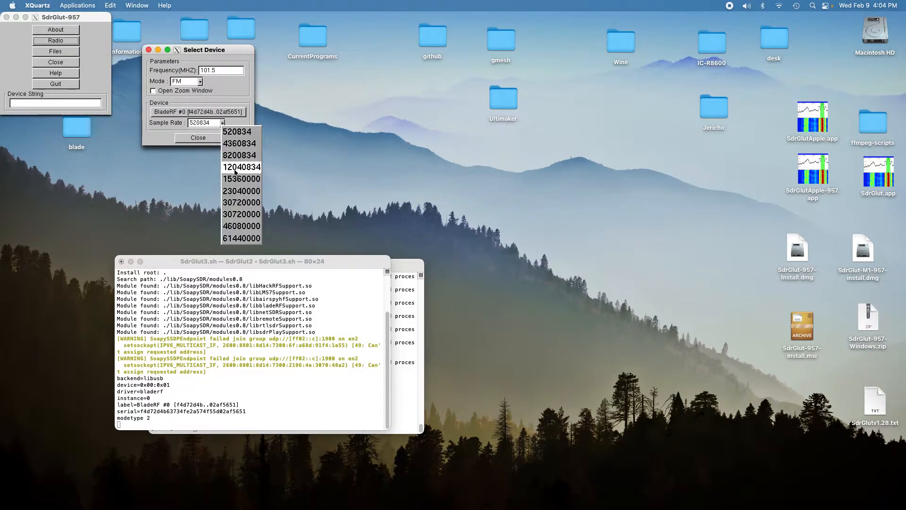
{"action": "left_click", "coordinate": [242, 178]}
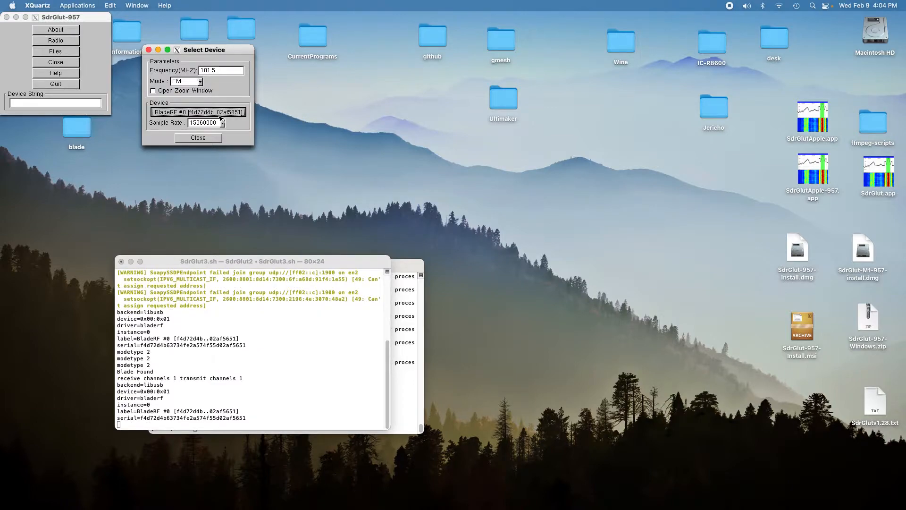
{"action": "left_click", "coordinate": [198, 137]}
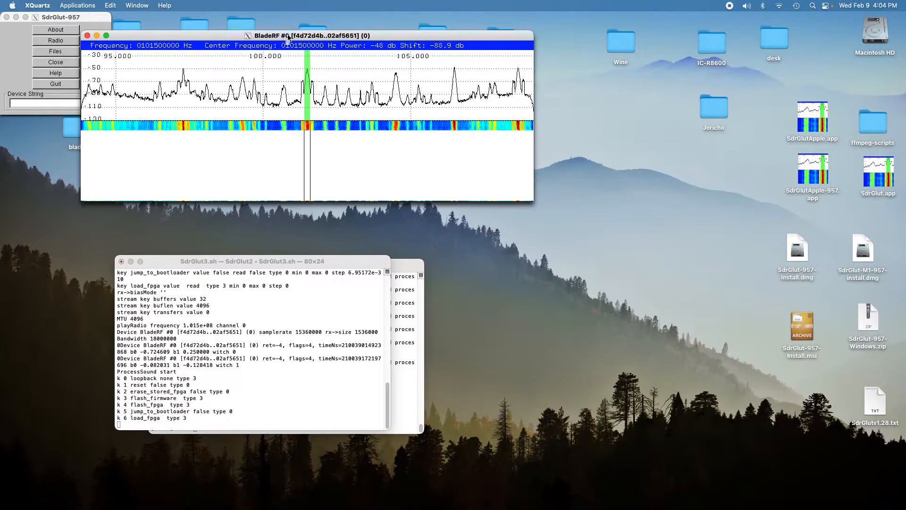
Nudge the receiver window and set SampleRate to 30720000 from its context menu
{"action": "left_click_drag", "start_coordinate": [307, 35], "coordinate": [332, 23]}
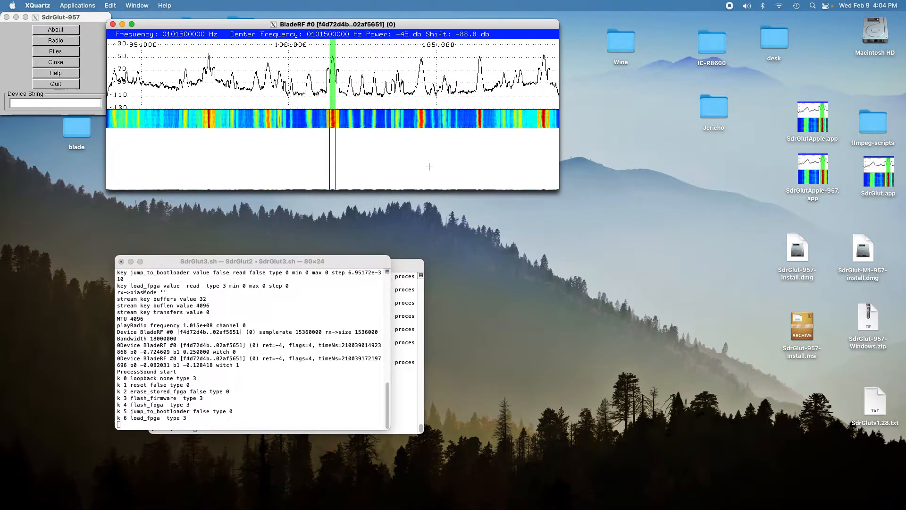
{"action": "right_click", "coordinate": [429, 167]}
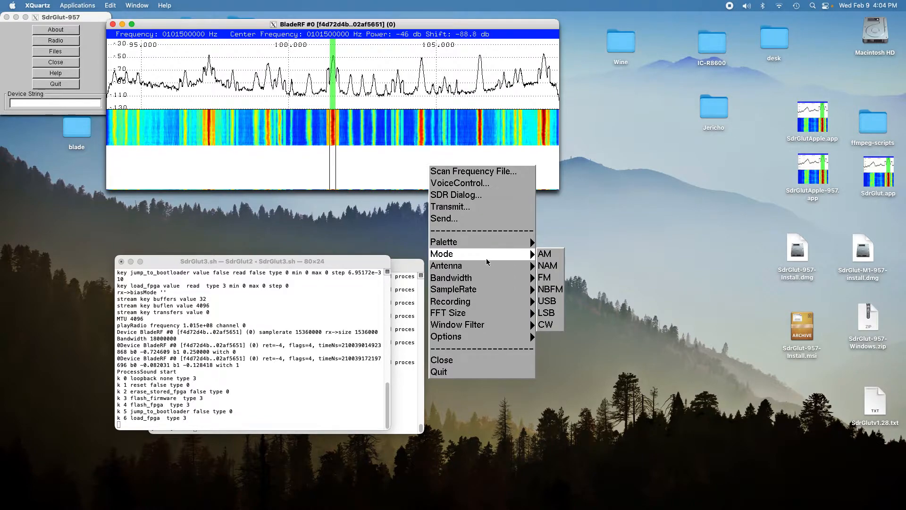
{"action": "left_click", "coordinate": [453, 289]}
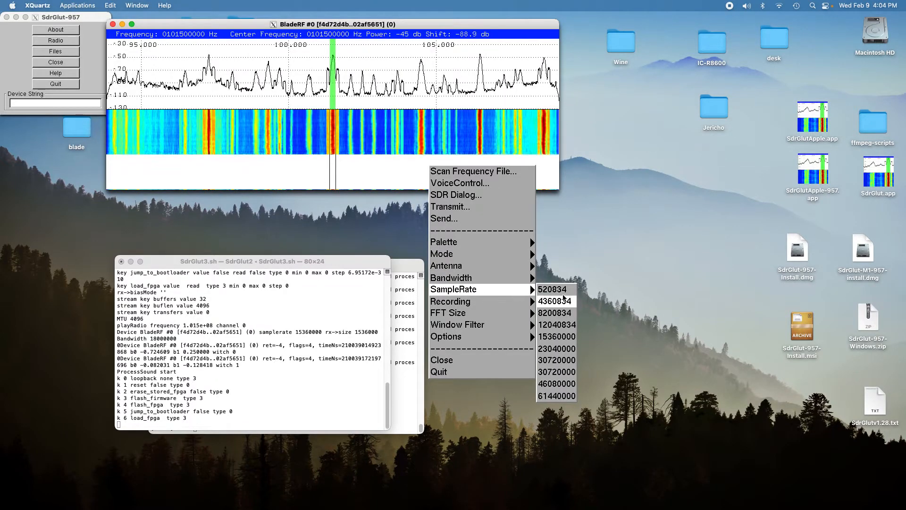
{"action": "mouse_move", "coordinate": [556, 337]}
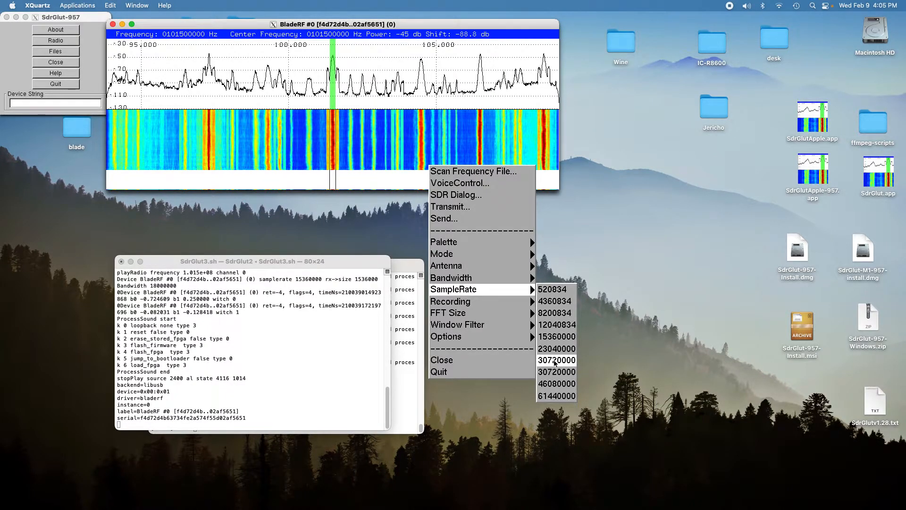
{"action": "left_click", "coordinate": [556, 360]}
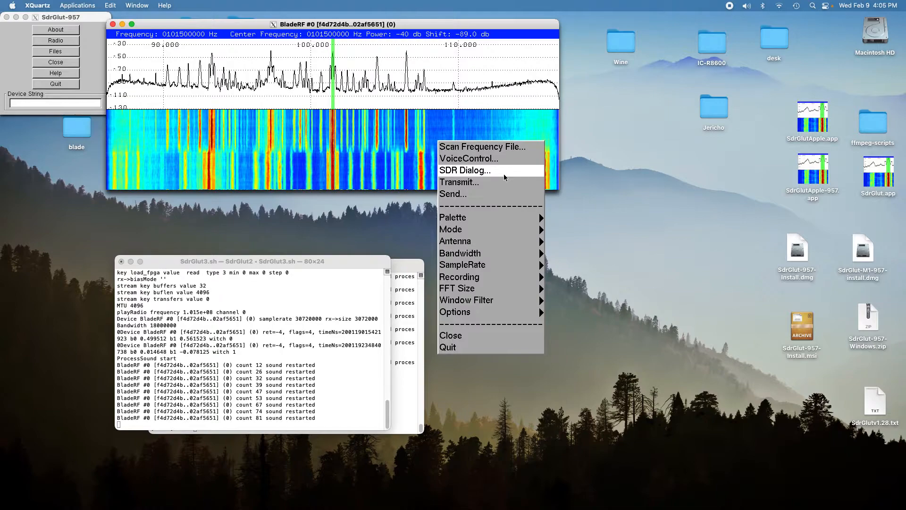
Open the SDR Dialog and set SampleRate to 46080000
{"action": "left_click", "coordinate": [465, 170]}
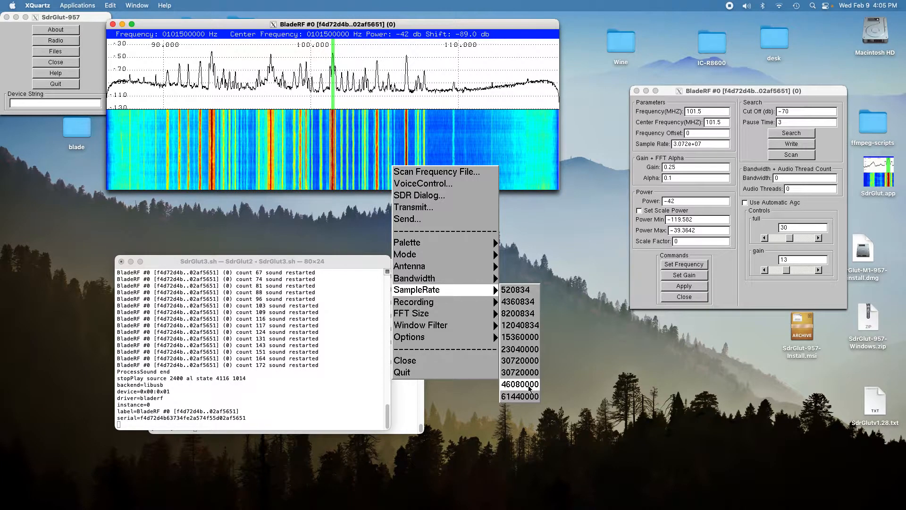
{"action": "left_click", "coordinate": [519, 384]}
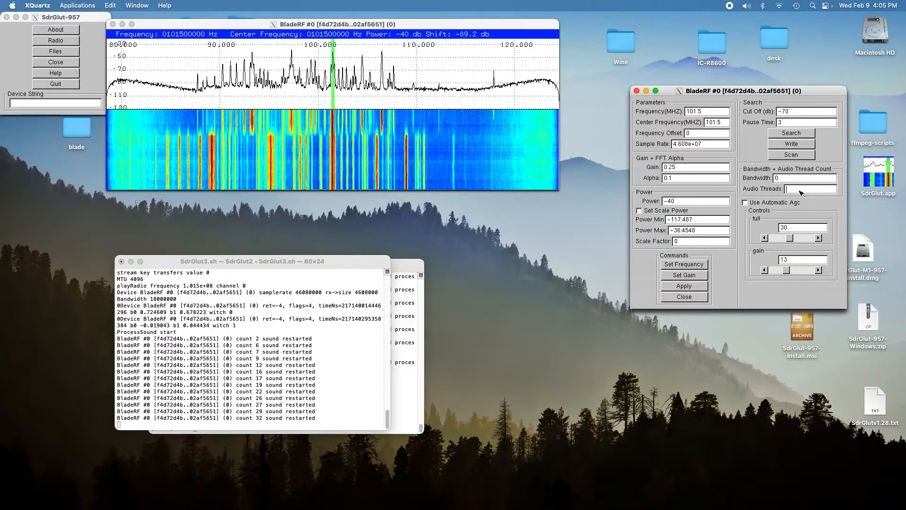
Enter 1 for Audio Threads in the SDR dialog and apply it
{"action": "type", "text": "1"}
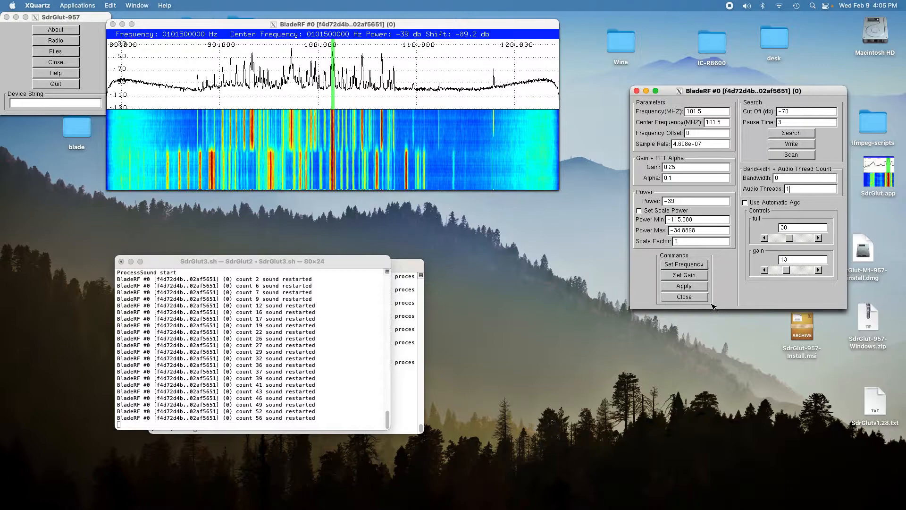
{"action": "left_click", "coordinate": [684, 286]}
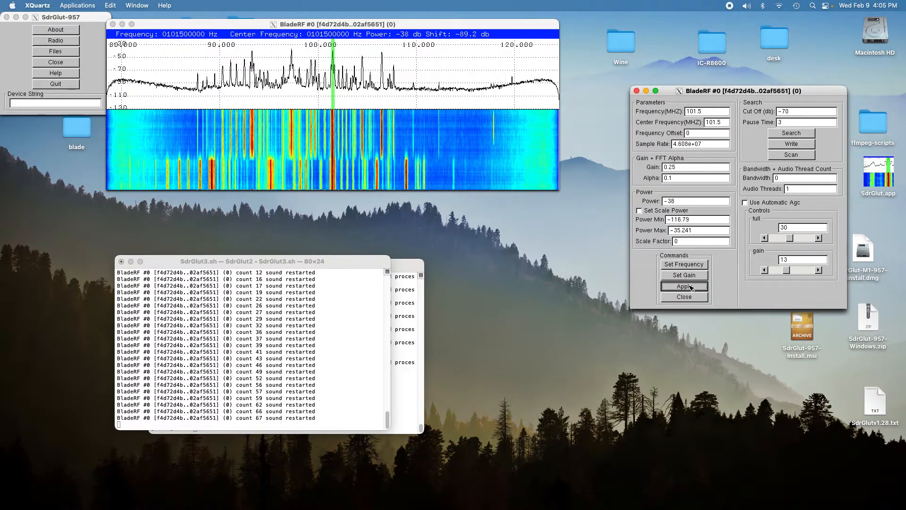
{"action": "left_click", "coordinate": [684, 286]}
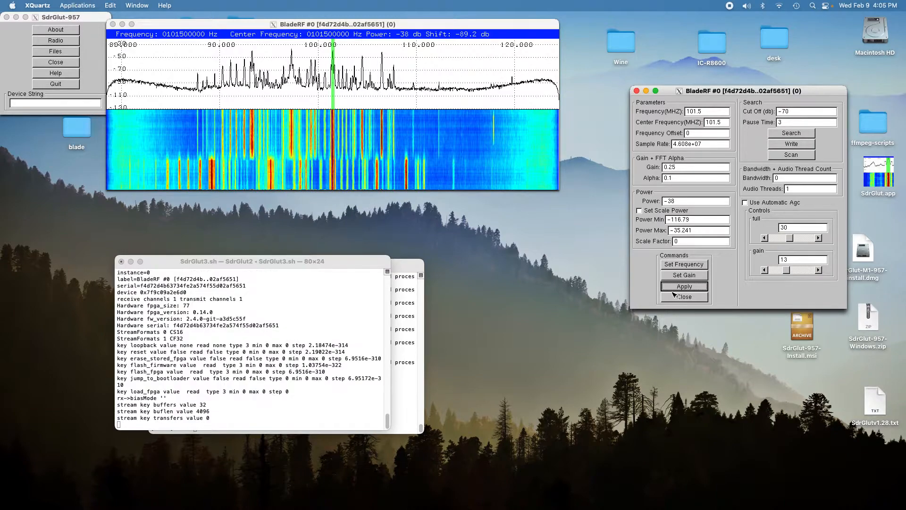
{"action": "left_click", "coordinate": [684, 286]}
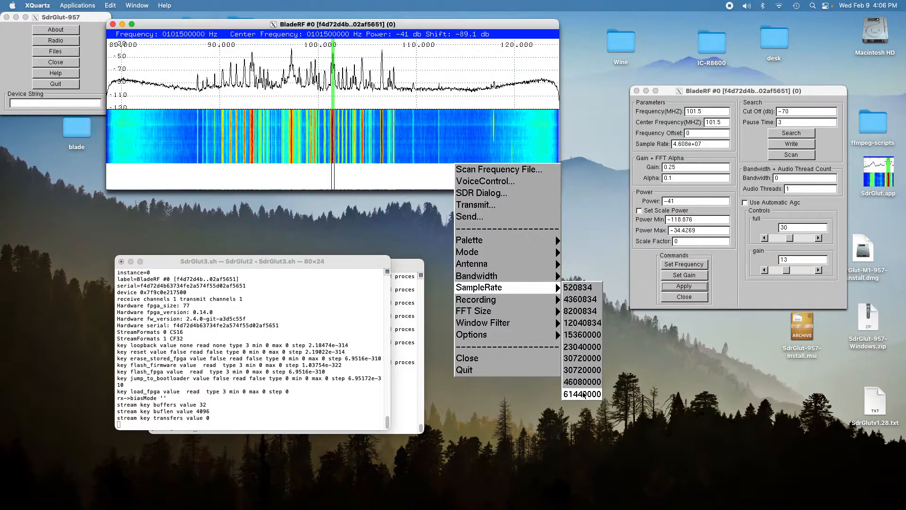
Choose SampleRate 61440000 from the receiver's context menu
{"action": "left_click", "coordinate": [581, 393]}
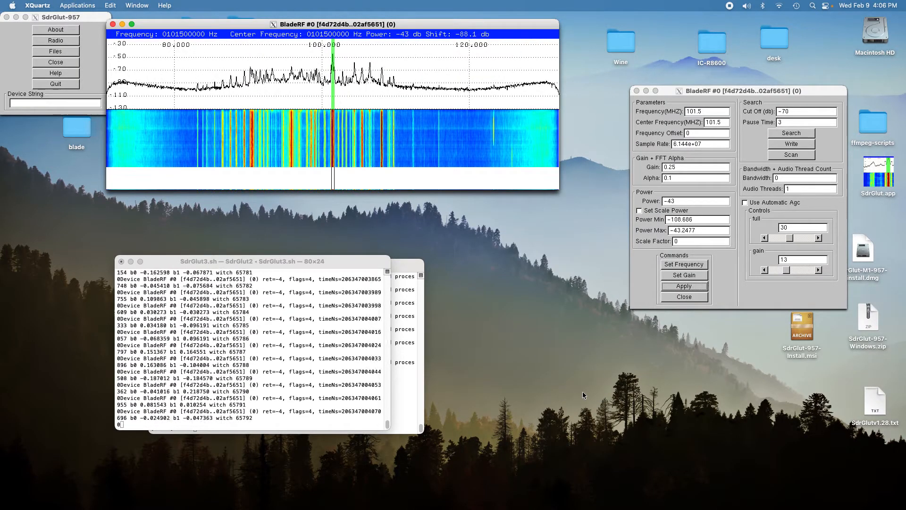